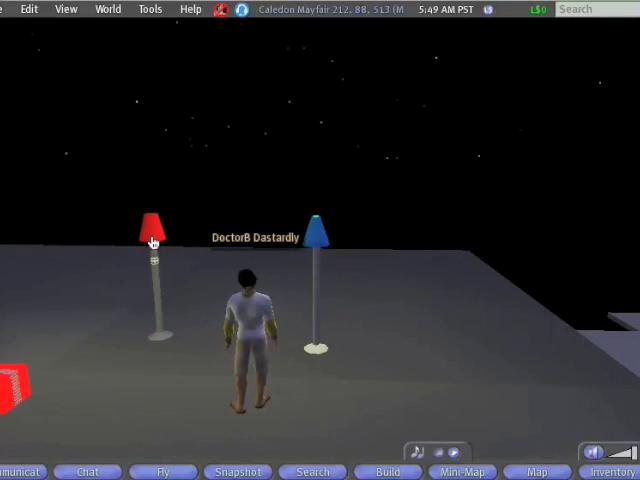
mouse_move(152, 244)
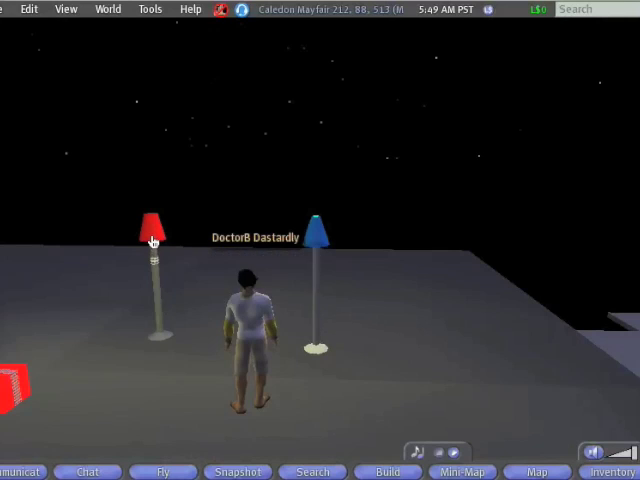
mouse_move(150, 244)
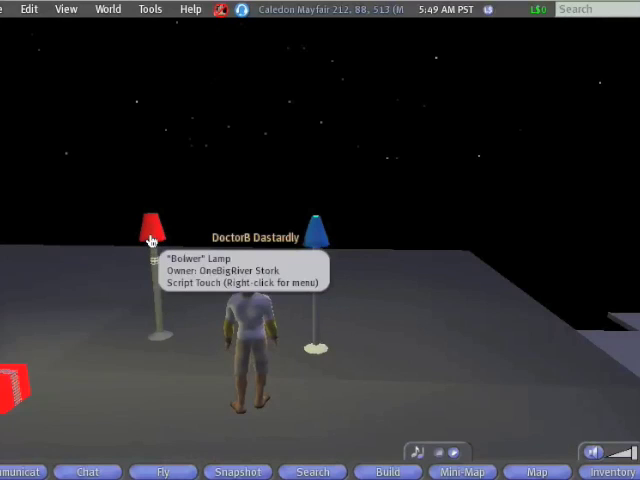
Touch the red Bulwer lamp so its yellow light cones switch on.
click(152, 228)
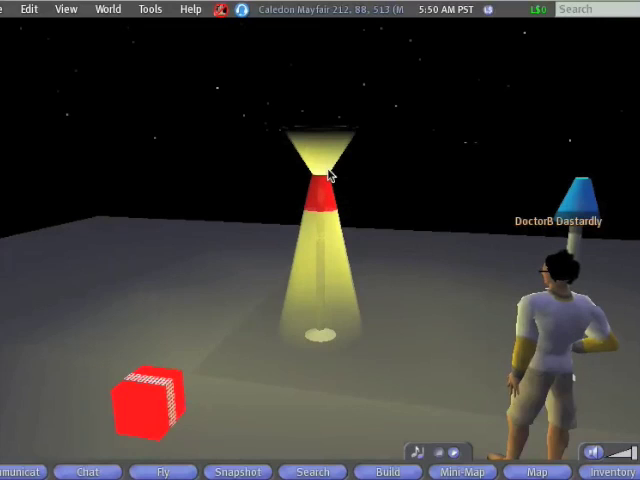
mouse_move(436, 280)
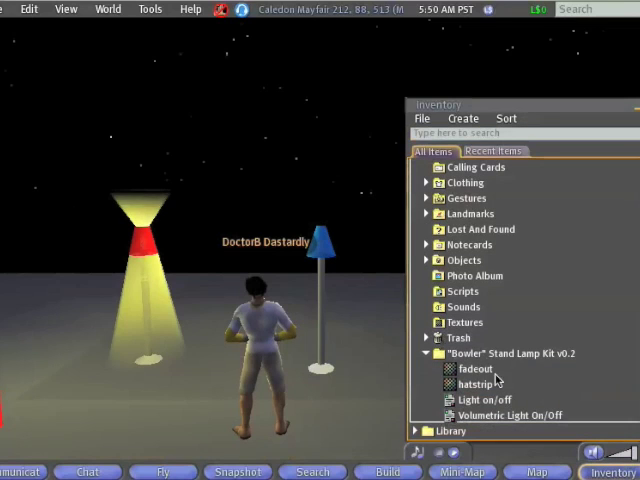
mouse_move(564, 368)
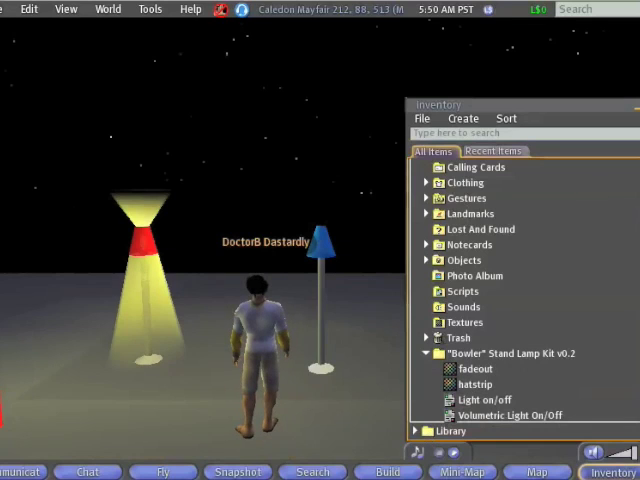
Bring up the blue lamp's pie menu of actions.
click(612, 472)
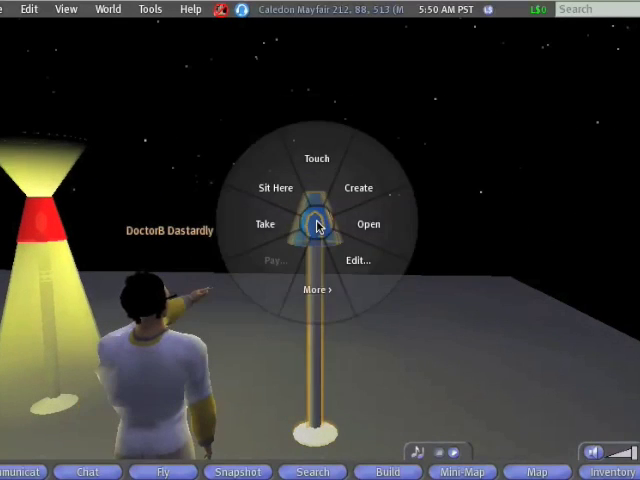
Edit the blue lamp and rez a new cone prim beside it for the light beam.
click(356, 260)
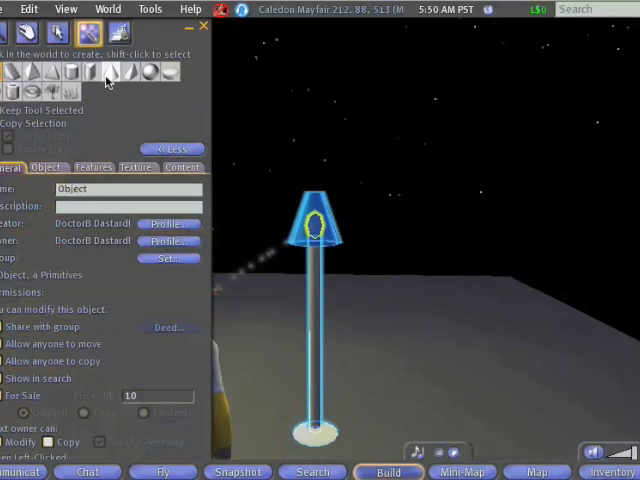
click(110, 72)
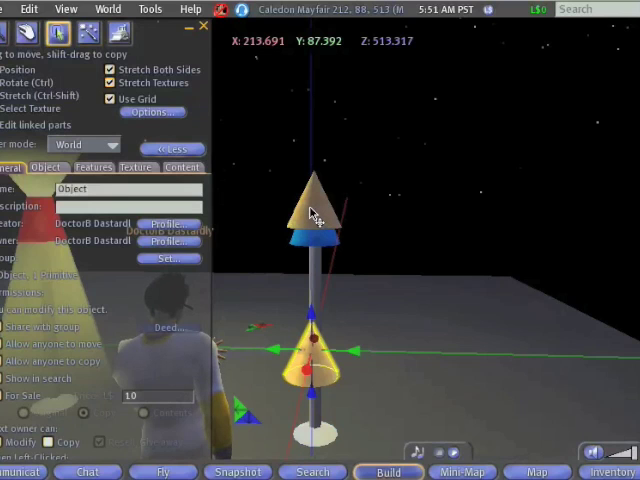
right_click(312, 210)
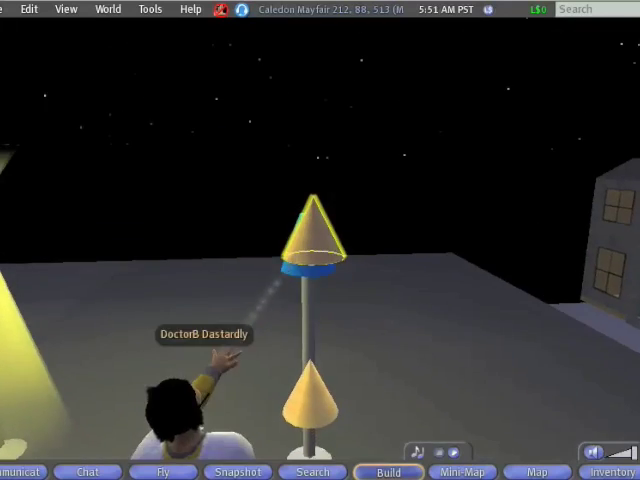
Select the cone on the blue lampshade and begin rotating it upside down.
click(388, 472)
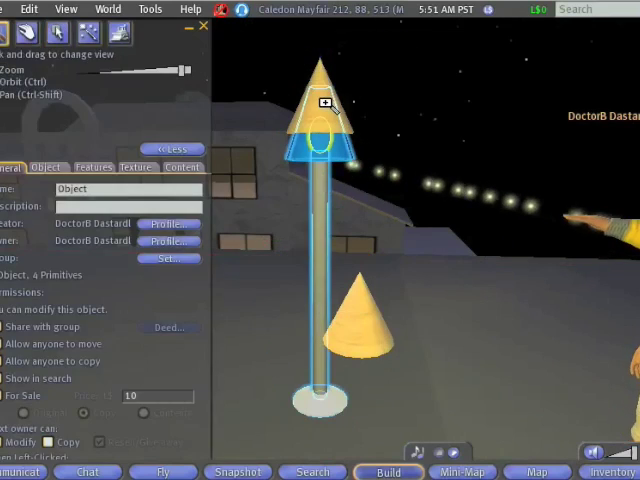
click(198, 28)
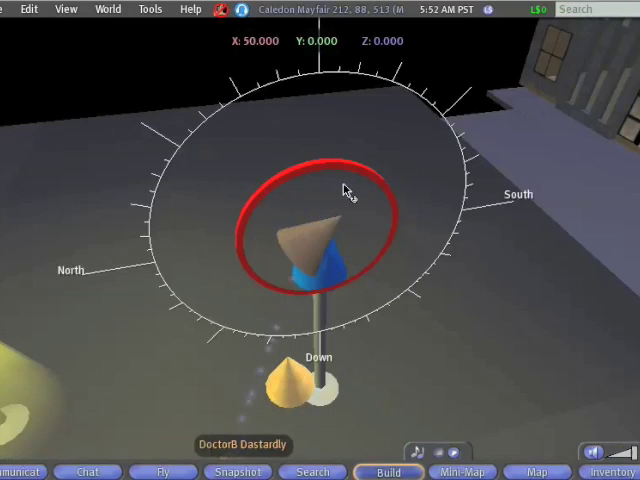
Flip the cone so it widens upward and stretch it taller above the shade.
drag(344, 190, 360, 276)
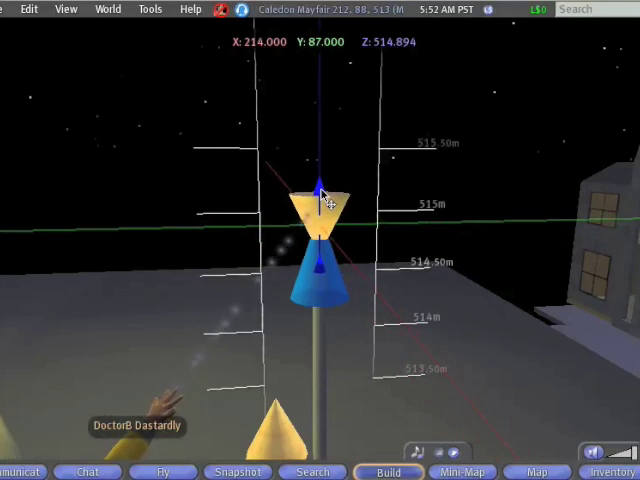
click(320, 210)
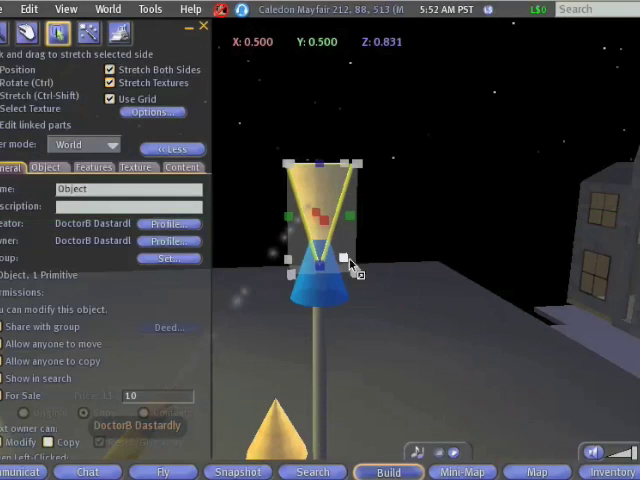
drag(344, 264, 328, 284)
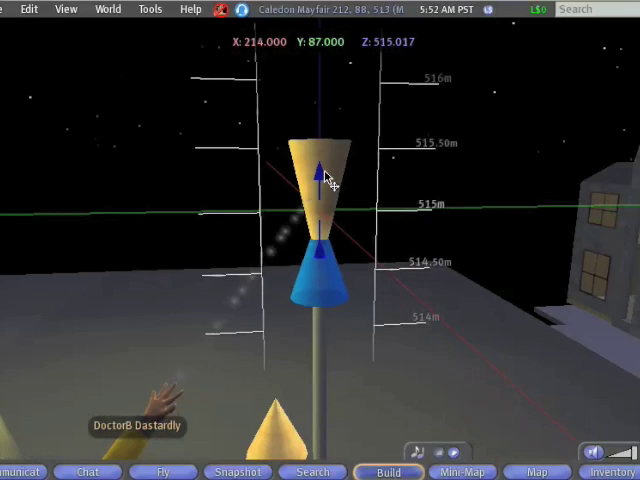
click(320, 180)
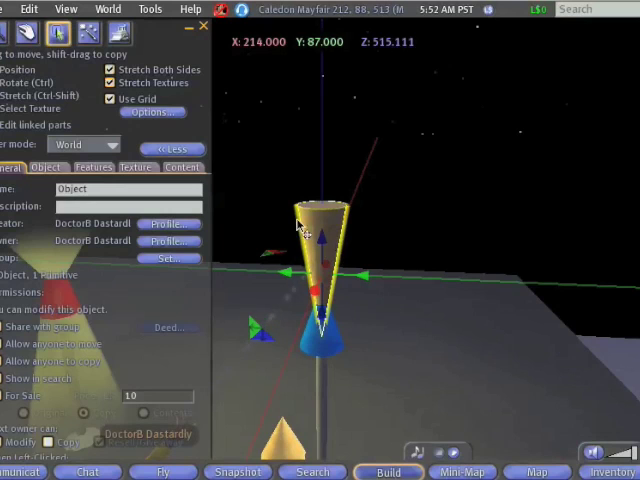
Pick the fadeout texture from the lamp kit folder in Inventory.
click(608, 472)
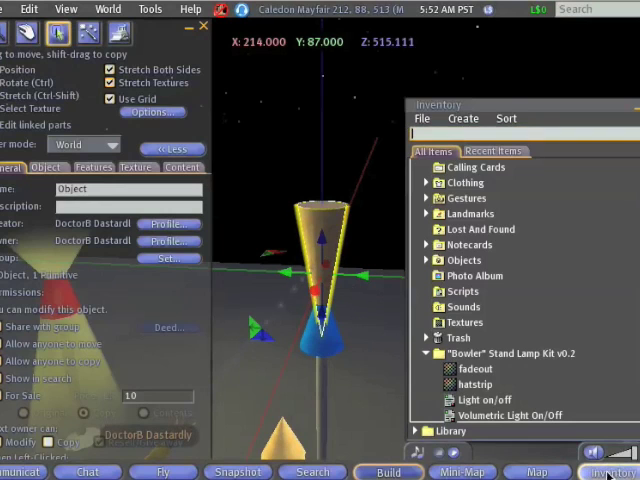
click(472, 368)
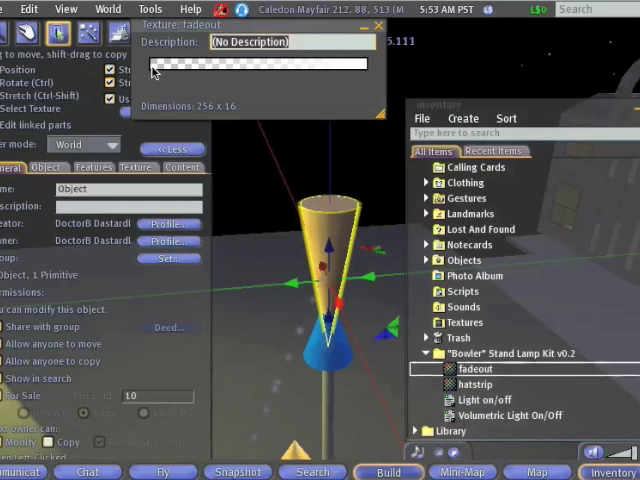
mouse_move(152, 64)
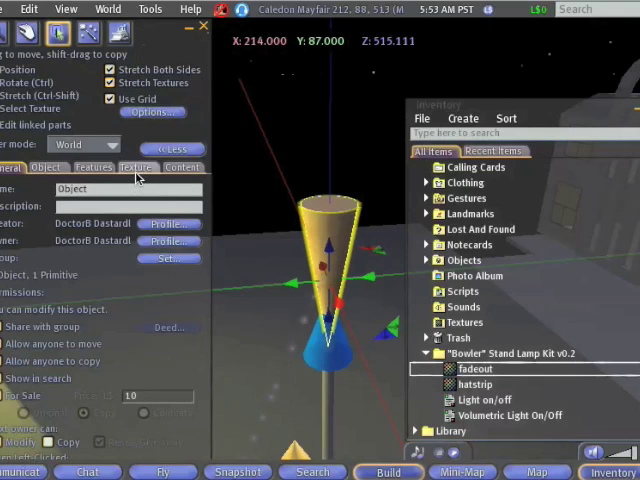
Show the cone's texture settings to receive the fadeout texture.
click(138, 168)
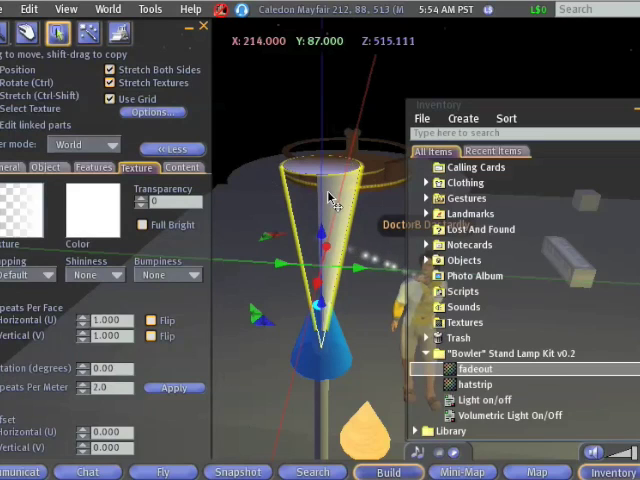
mouse_move(244, 278)
text(90)
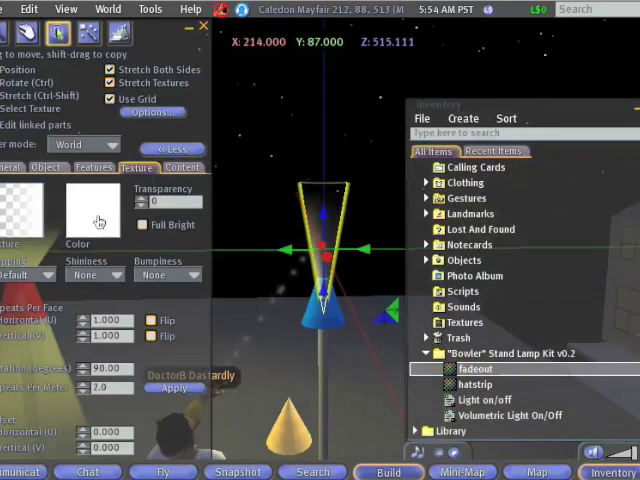
Bring up the colour picker for the cone's tint.
click(92, 210)
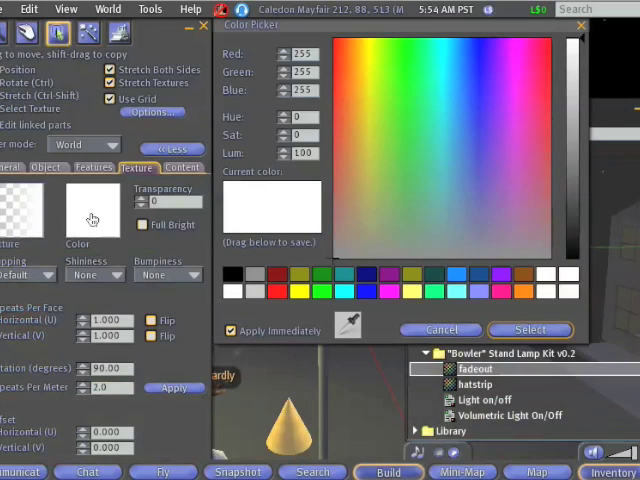
mouse_move(92, 218)
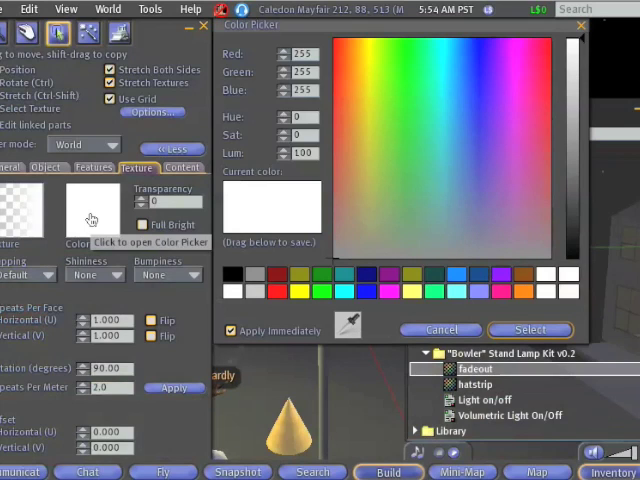
mouse_move(444, 312)
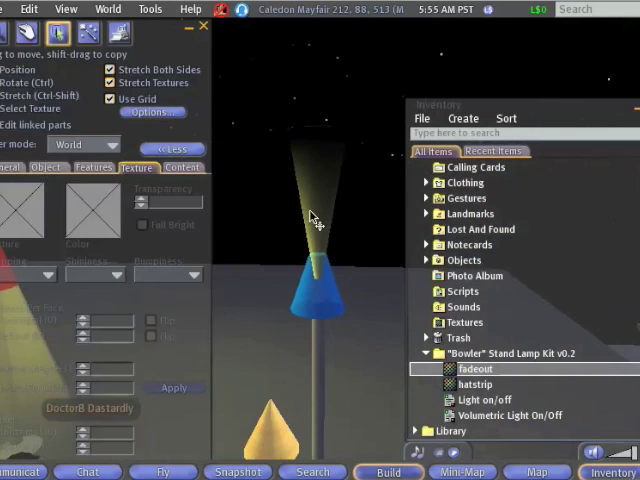
Set the cone's shape parameter to 0.70 so it flares upward.
click(316, 240)
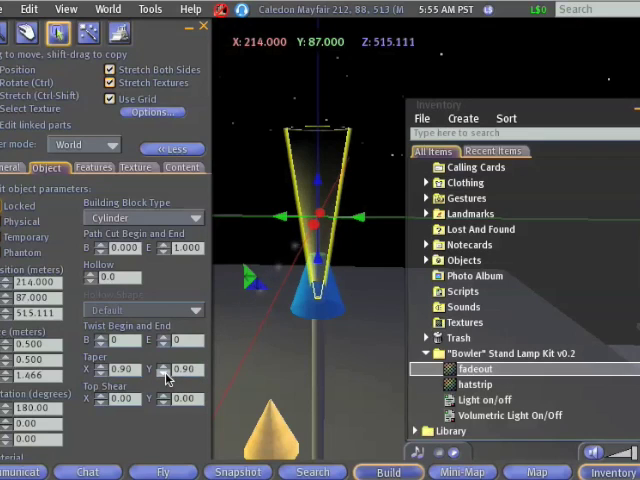
text(0.70)
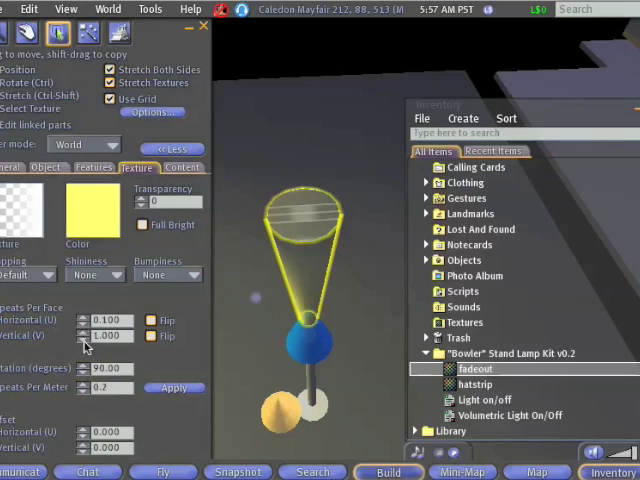
Set the cone's texture mapping value to 100 and apply it.
click(164, 200)
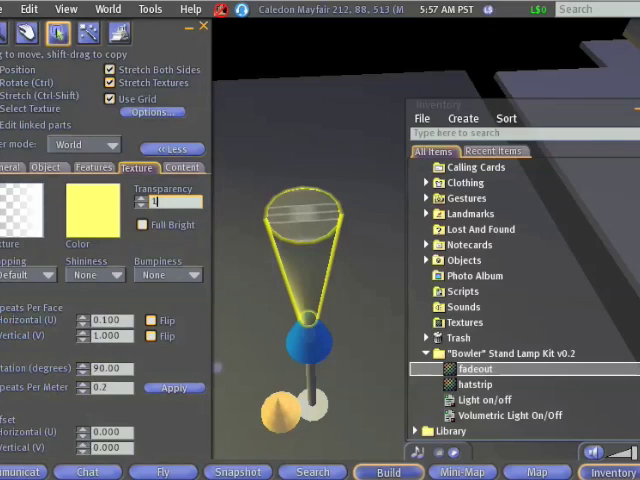
text(100)
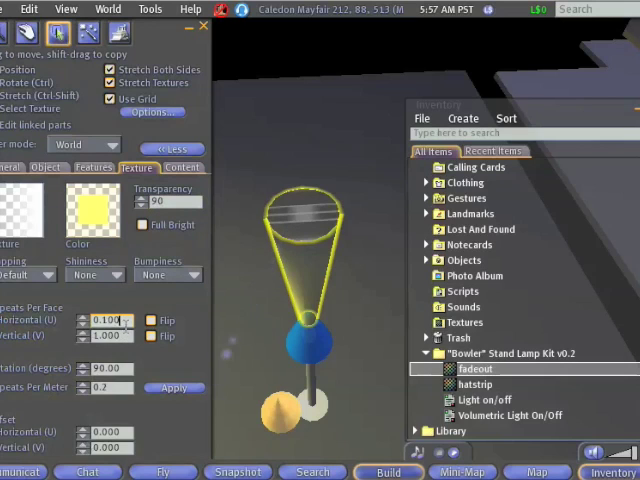
click(56, 32)
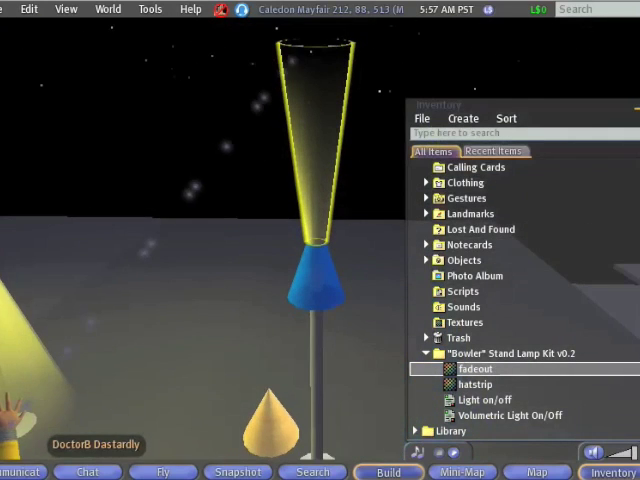
Reselect the light cone and set its texture mapping values to 0.500.
click(388, 472)
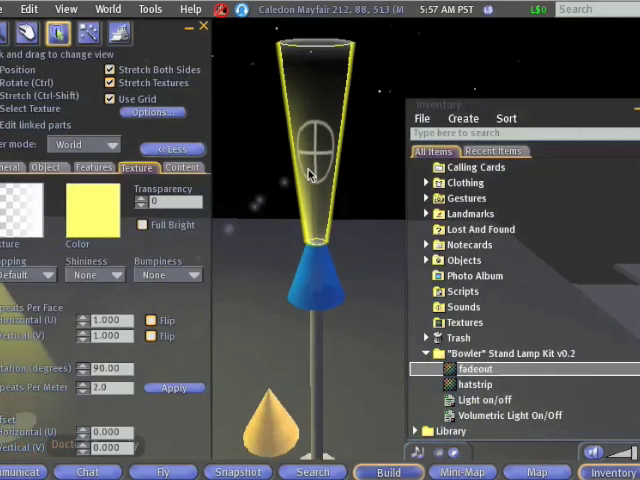
mouse_move(344, 284)
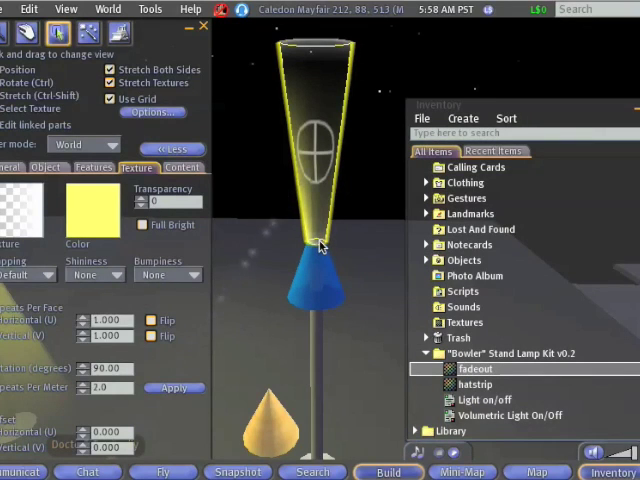
mouse_move(318, 56)
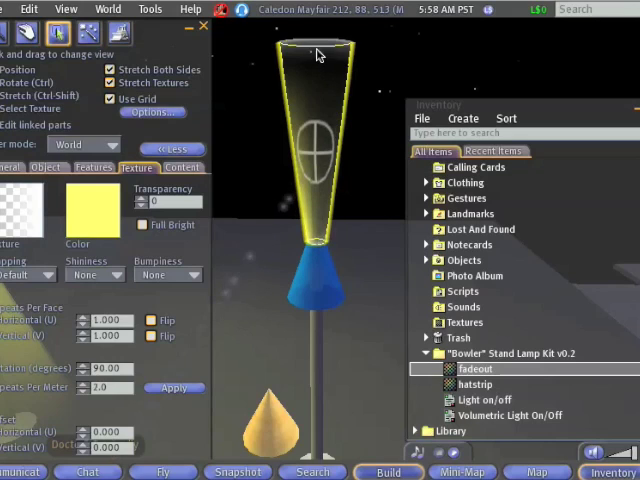
mouse_move(248, 256)
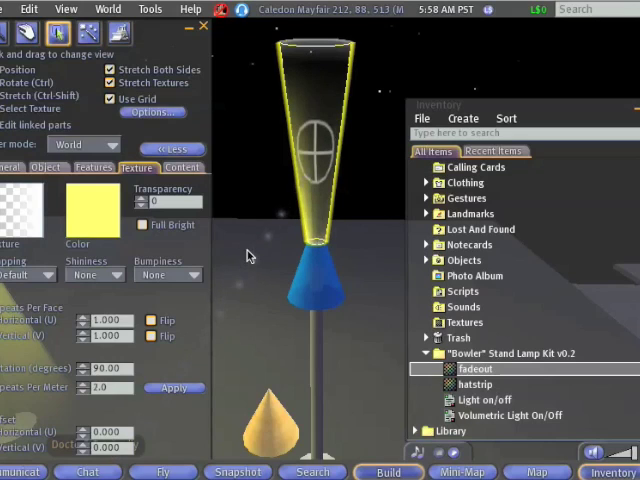
click(104, 336)
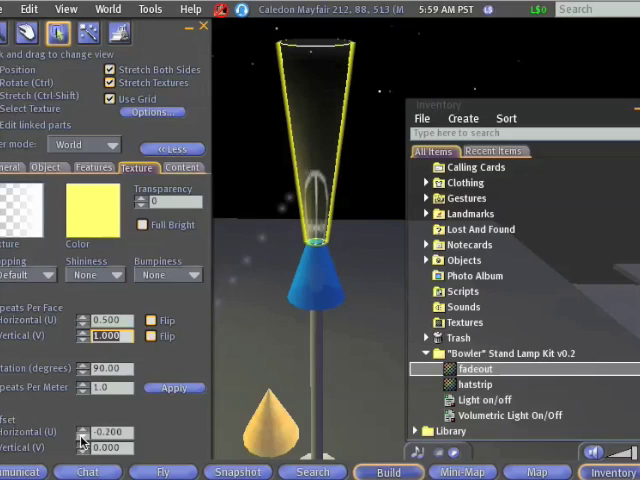
mouse_move(388, 168)
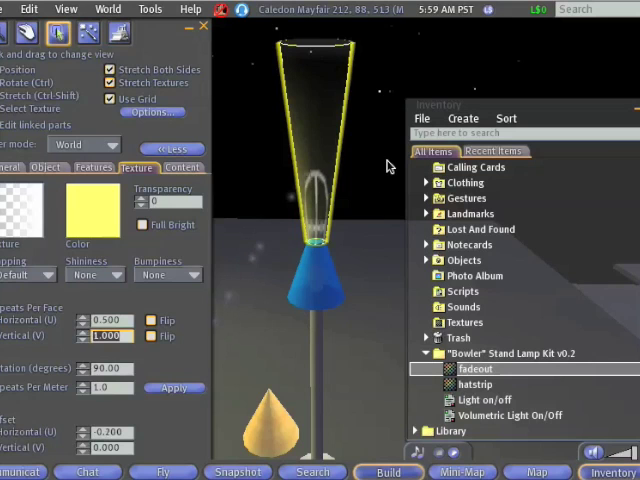